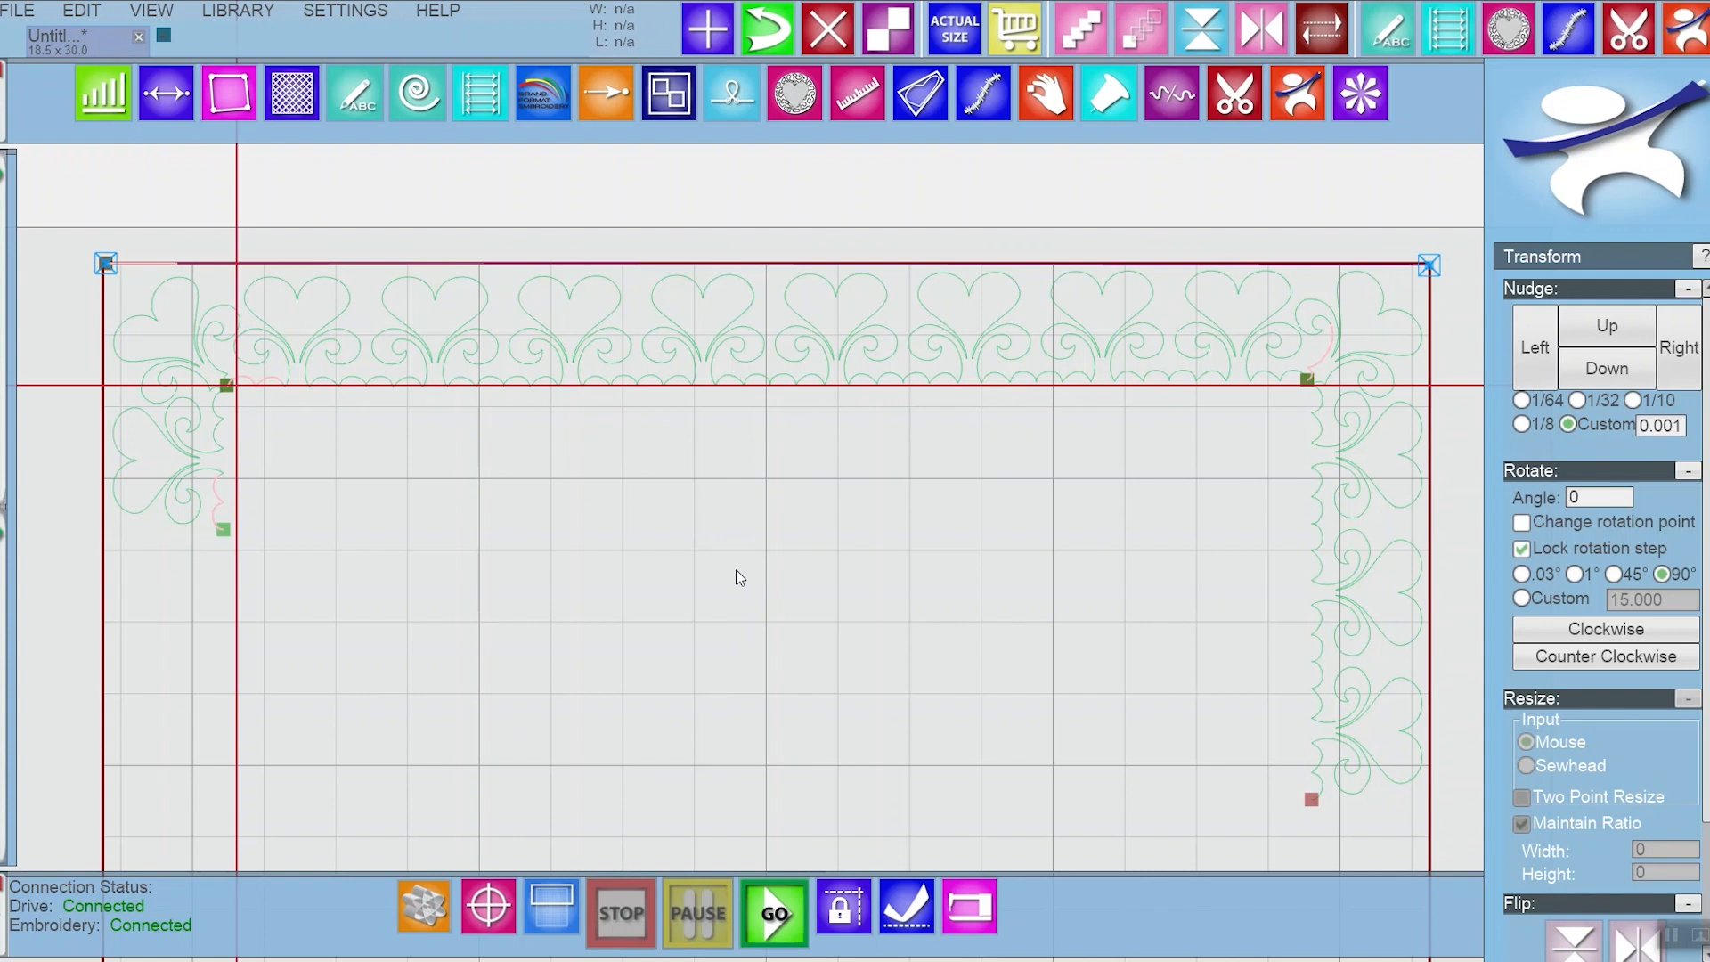
pyautogui.moveTo(731, 577)
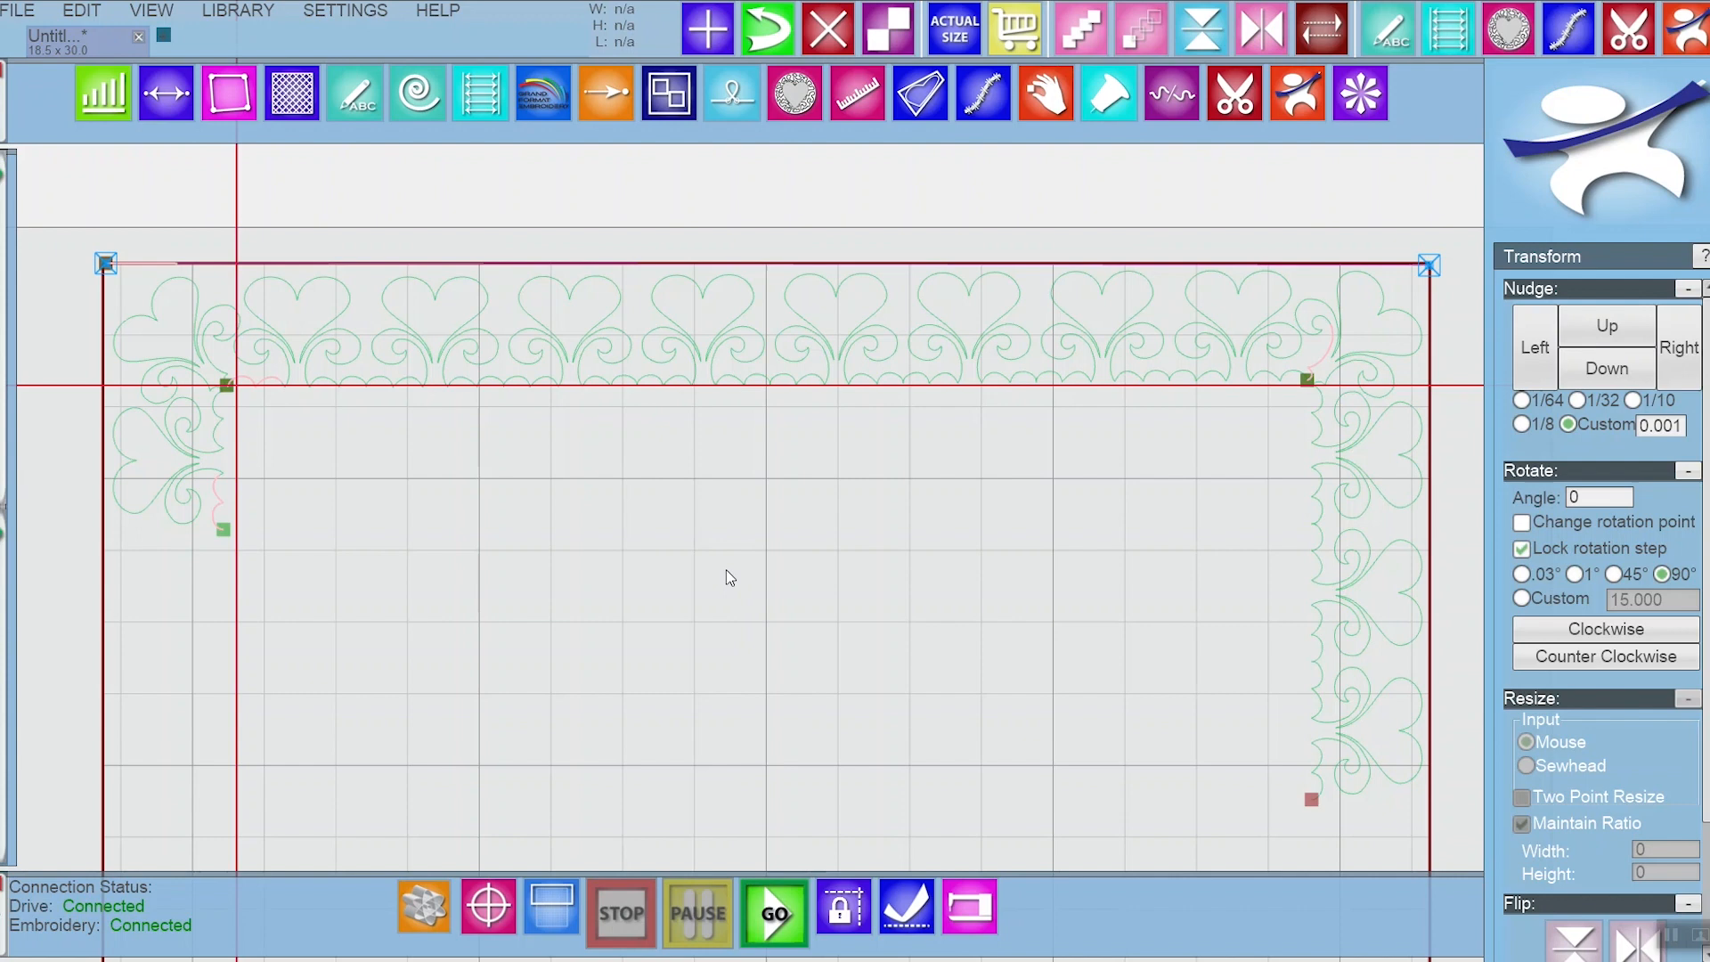
pyautogui.moveTo(735, 550)
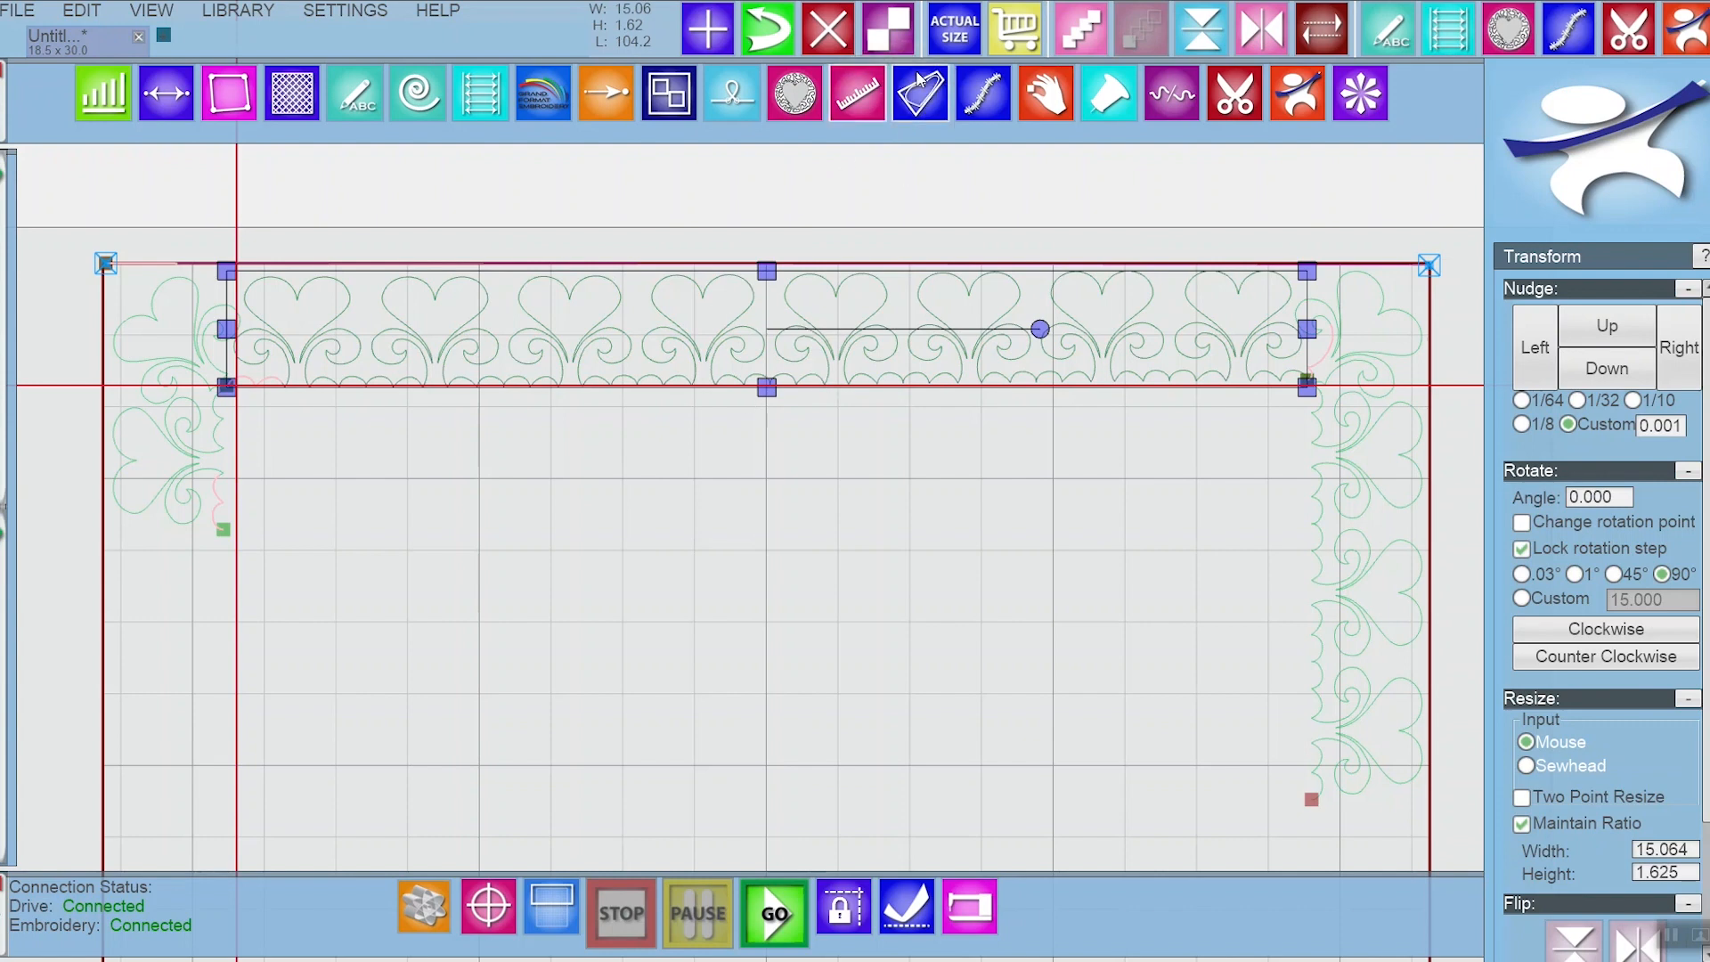
# - Activate Morph on the selected top heart border so corner handles appear
pyautogui.click(919, 91)
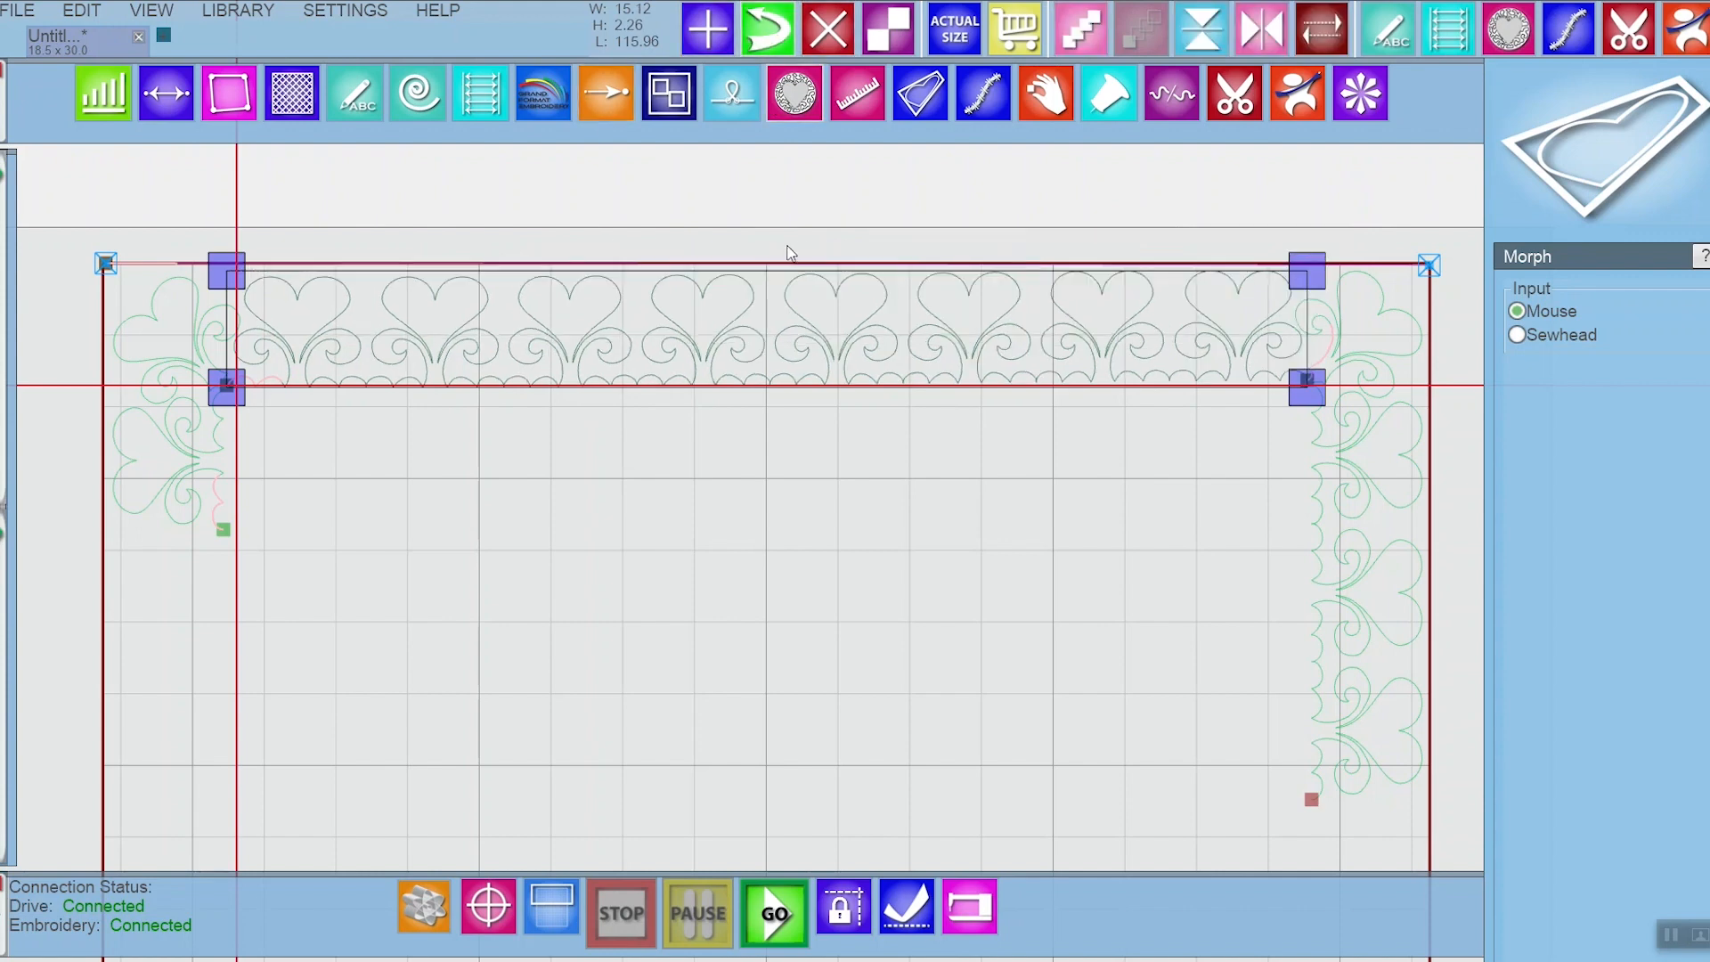
pyautogui.moveTo(747, 269)
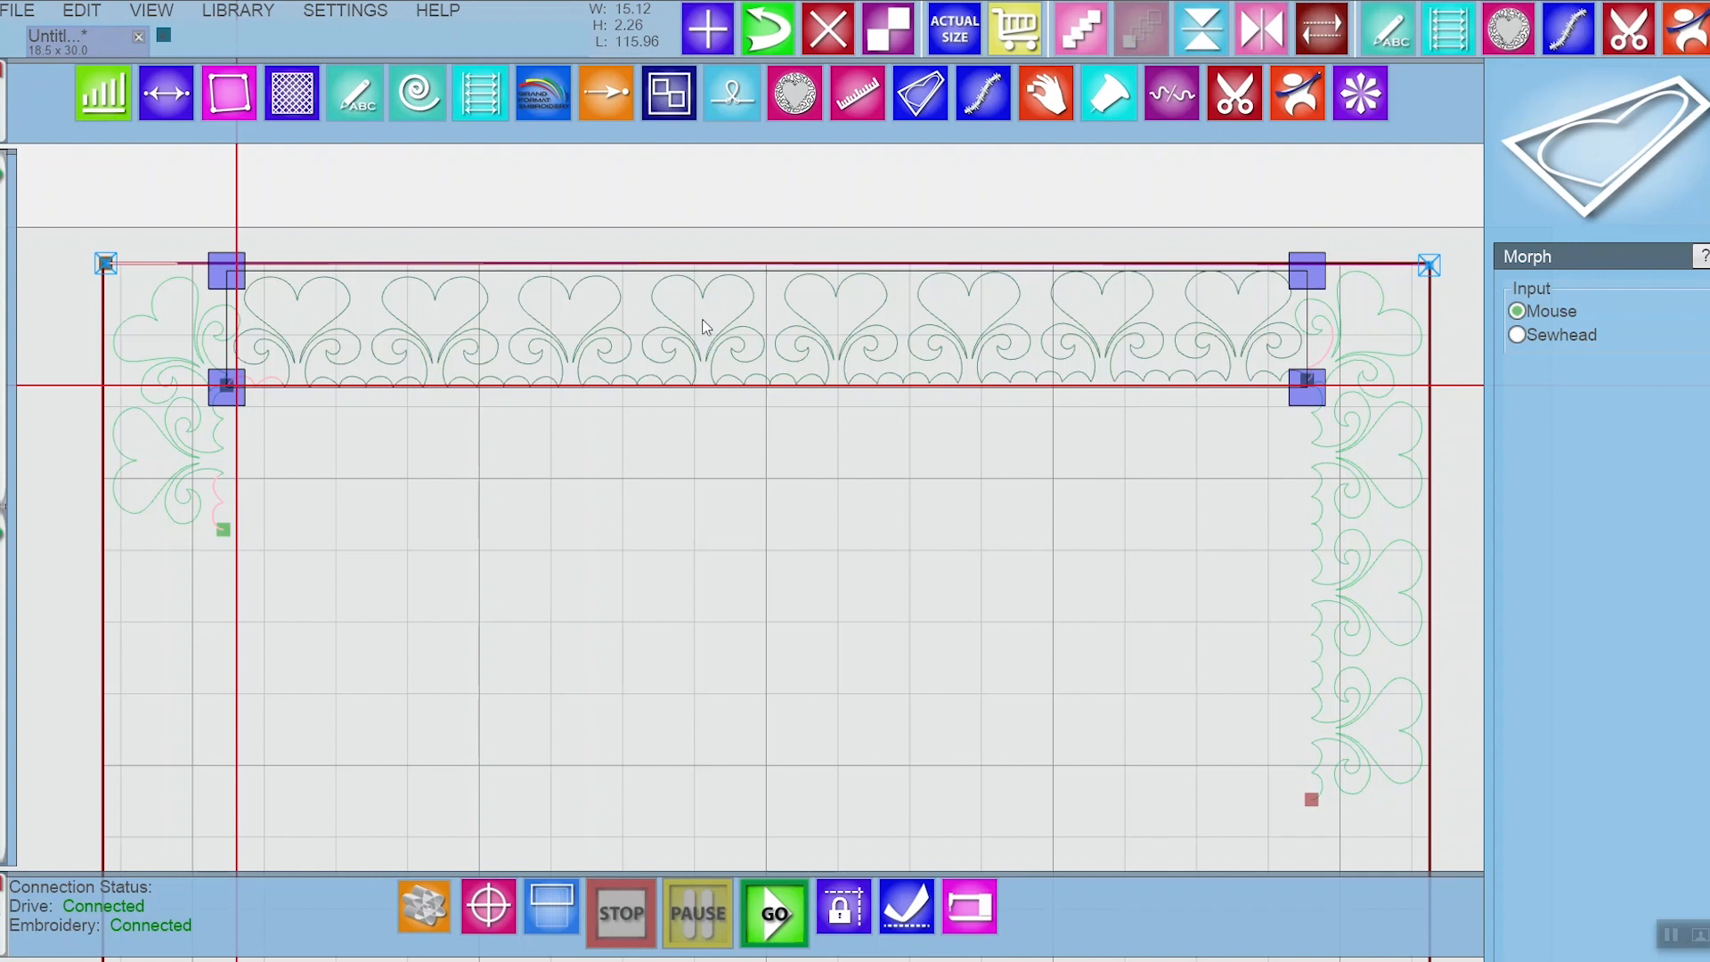
pyautogui.moveTo(515, 298)
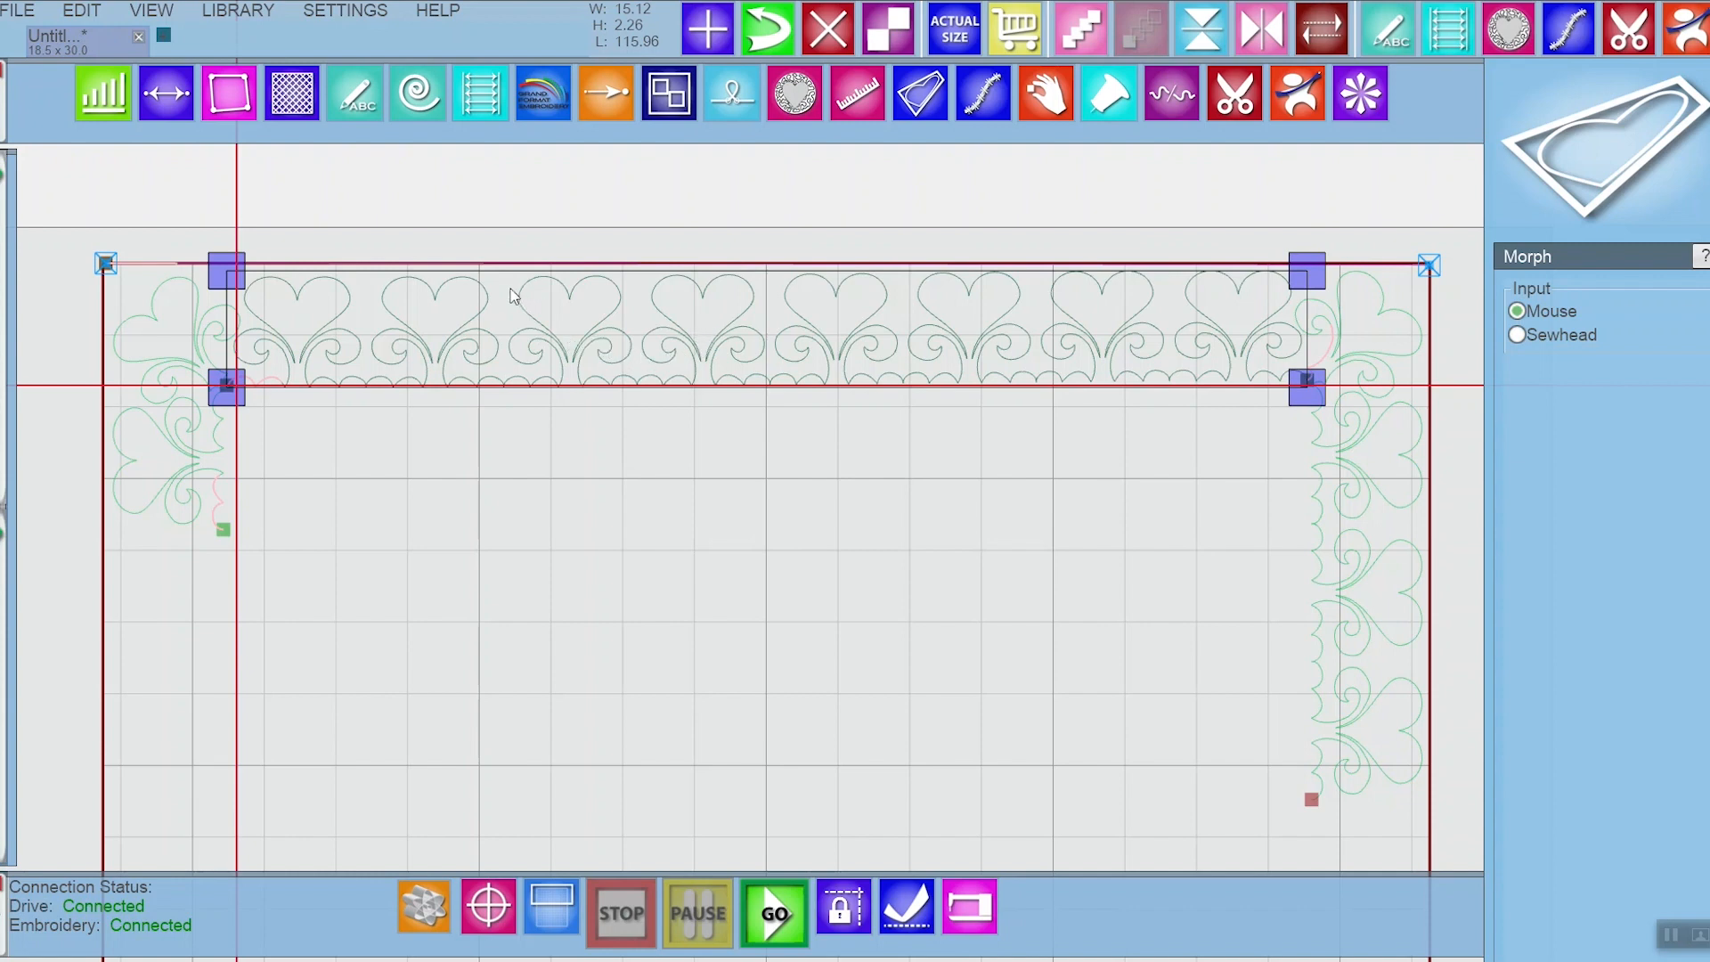
pyautogui.moveTo(469, 278)
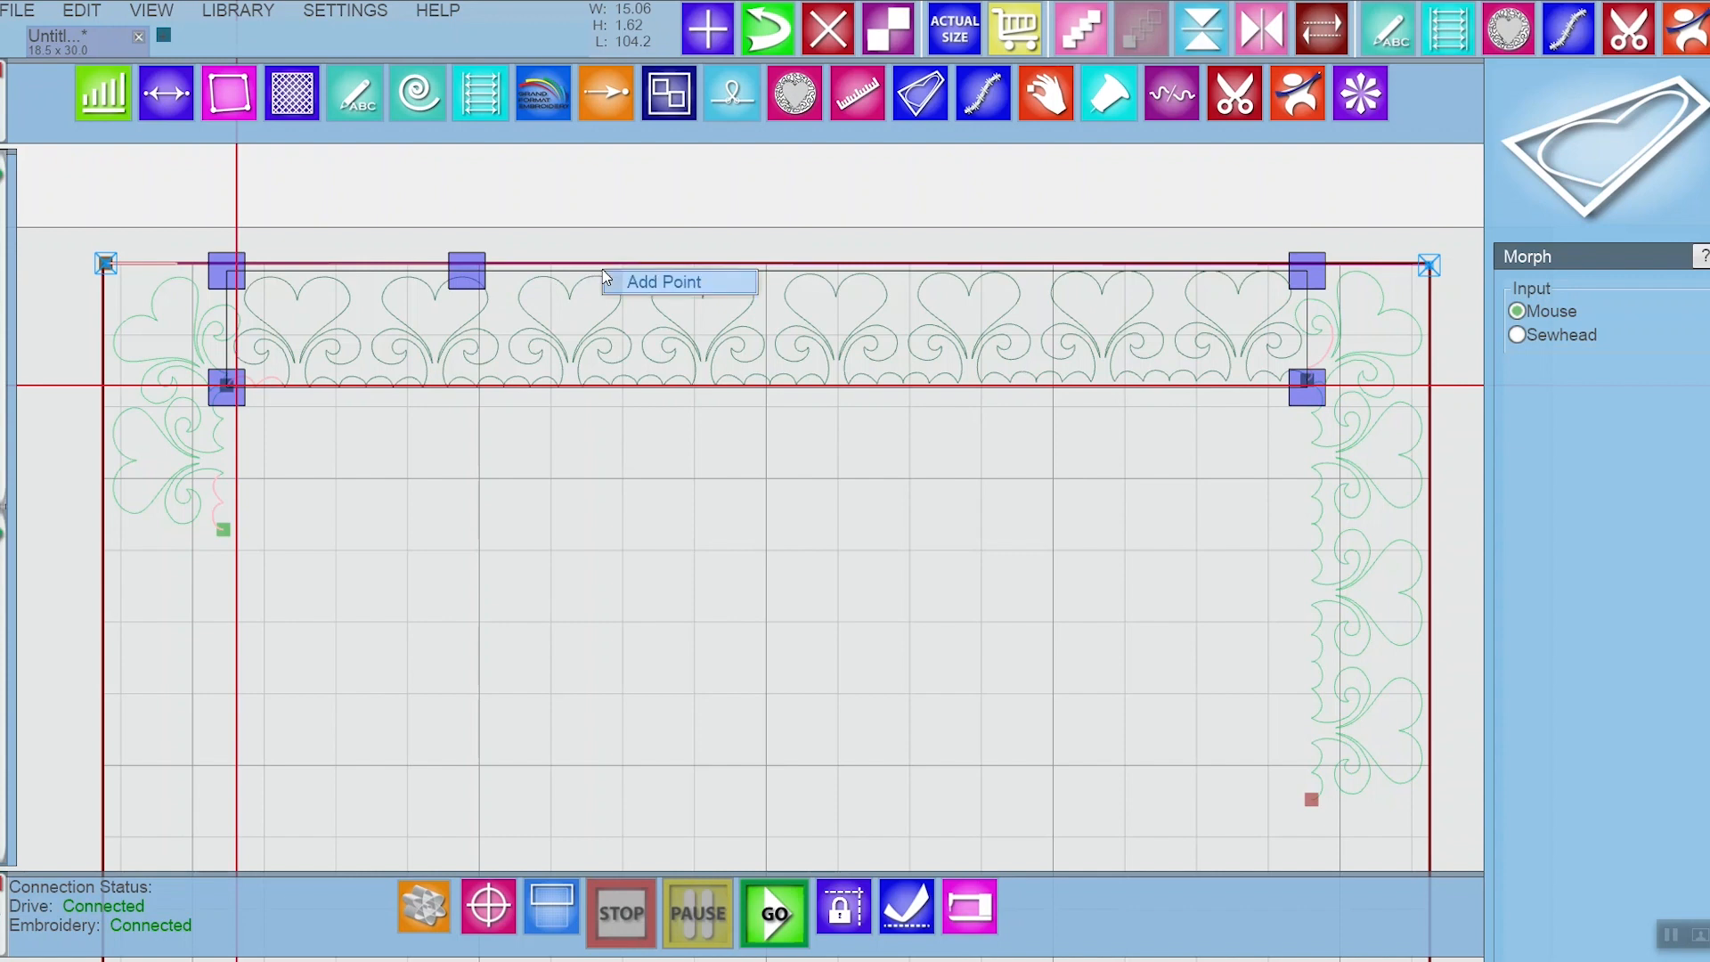
# - Add one morph point on the border's top edge and two along its bottom edge
pyautogui.click(663, 282)
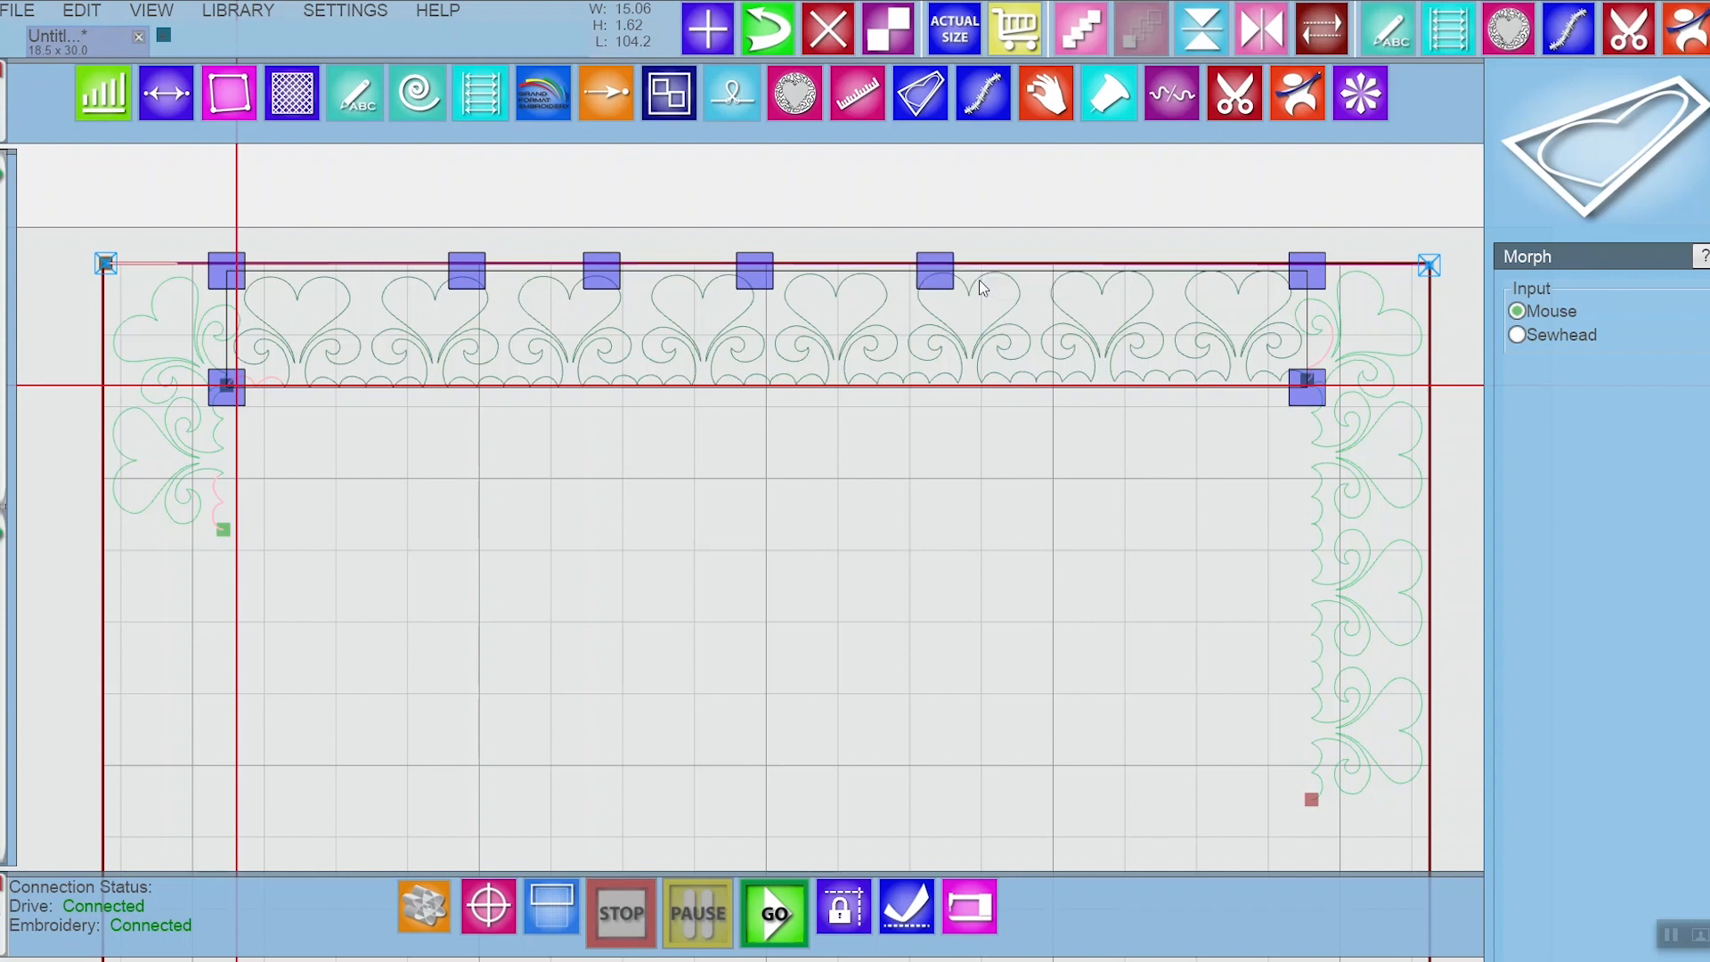
pyautogui.moveTo(831, 328)
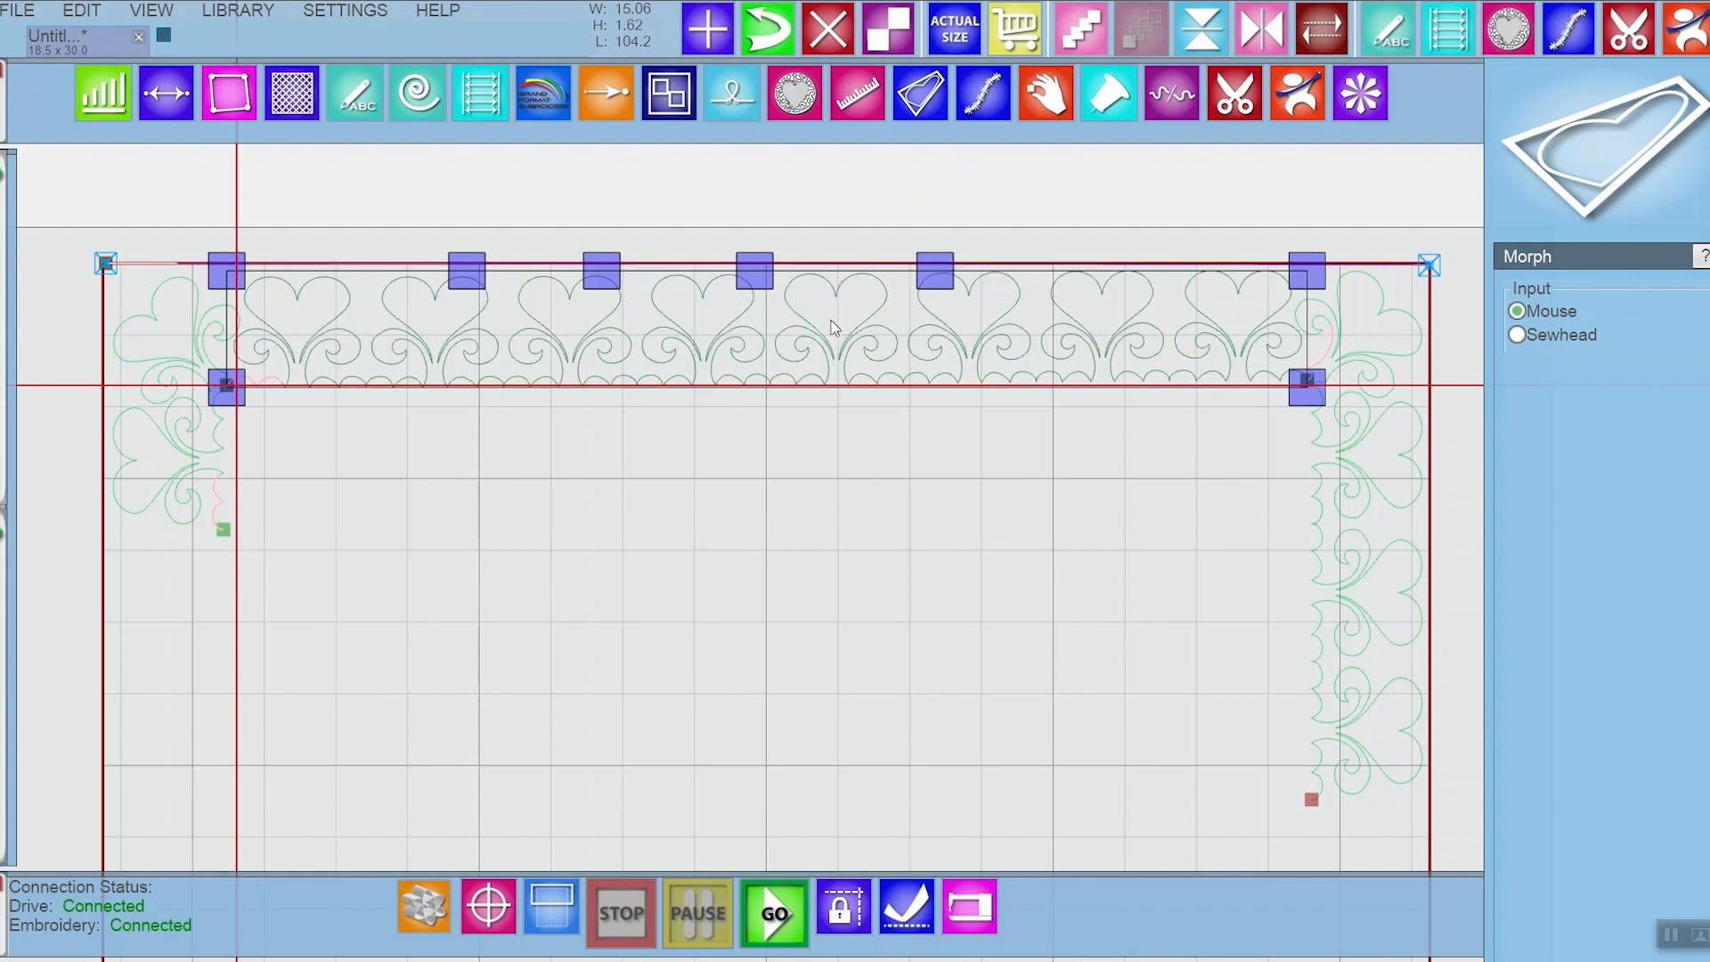
pyautogui.moveTo(677, 402)
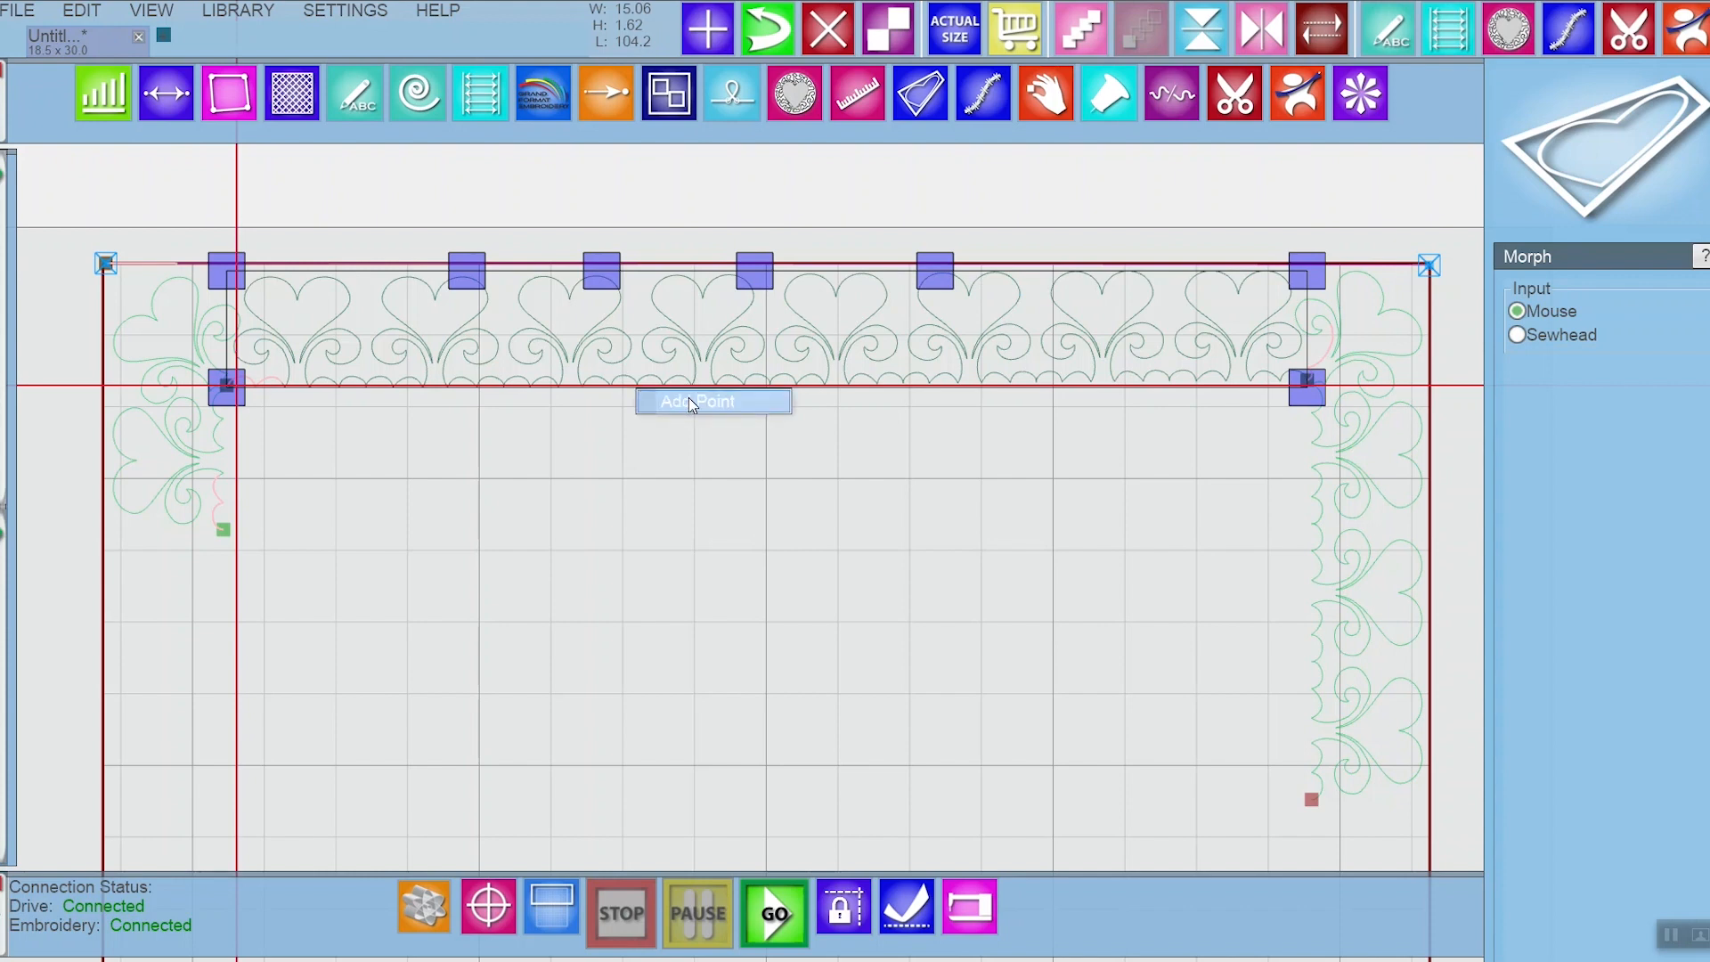
pyautogui.click(704, 401)
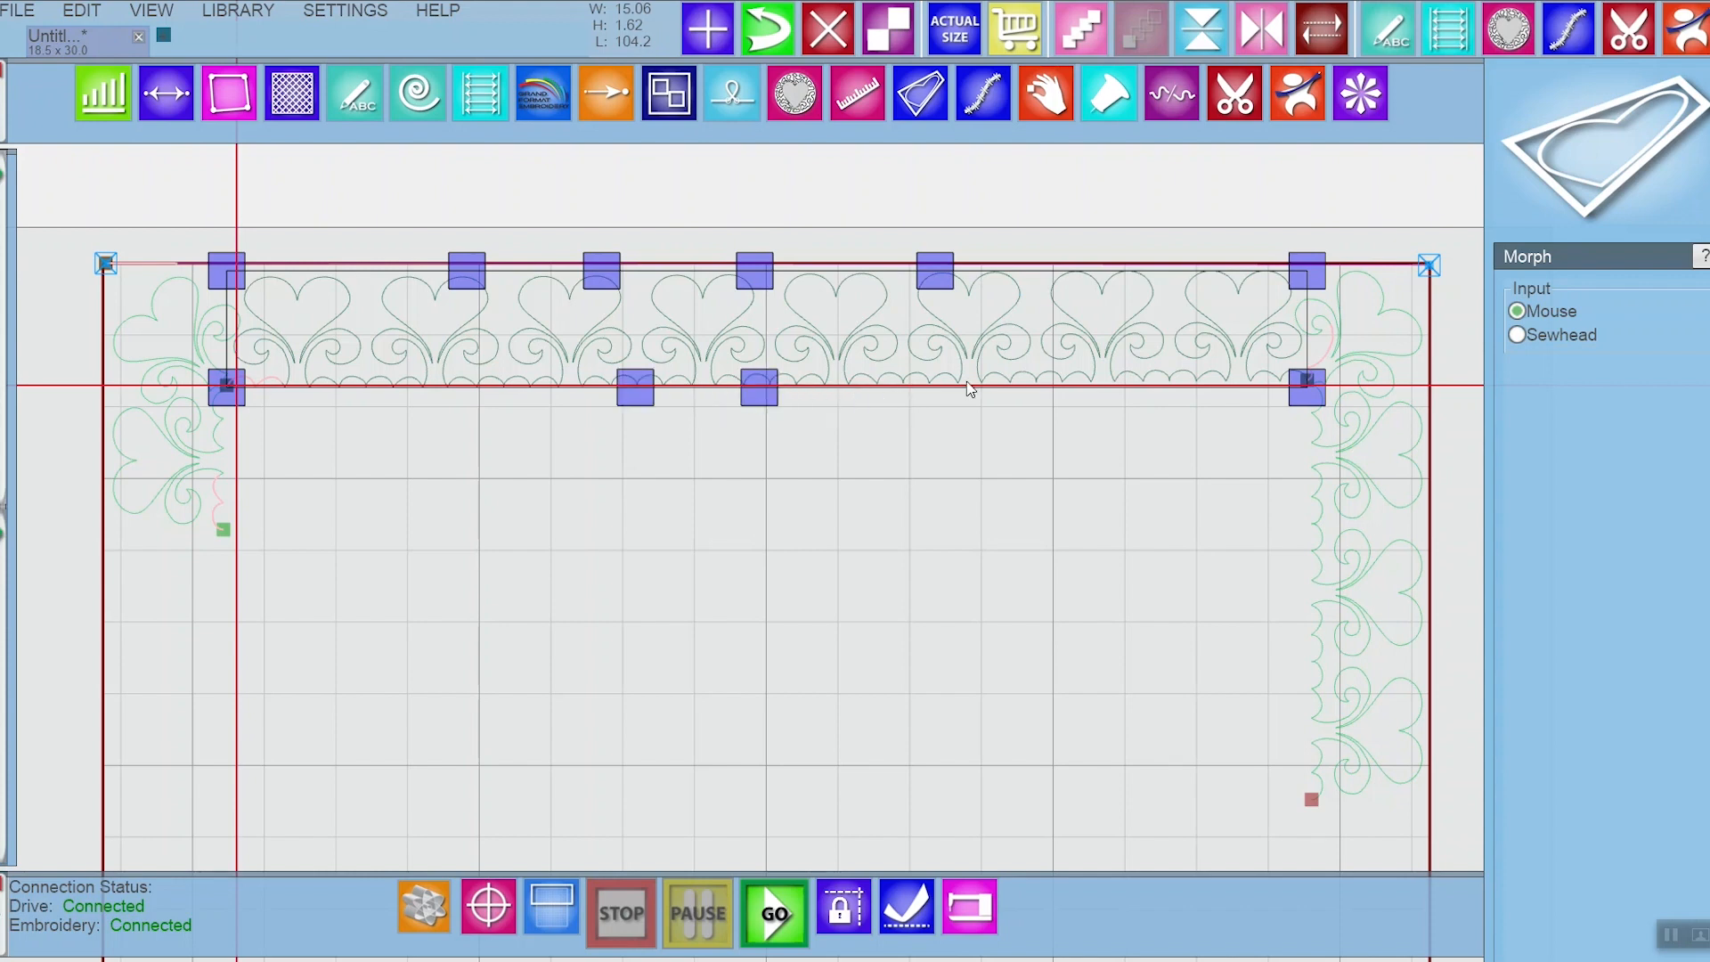
pyautogui.click(935, 390)
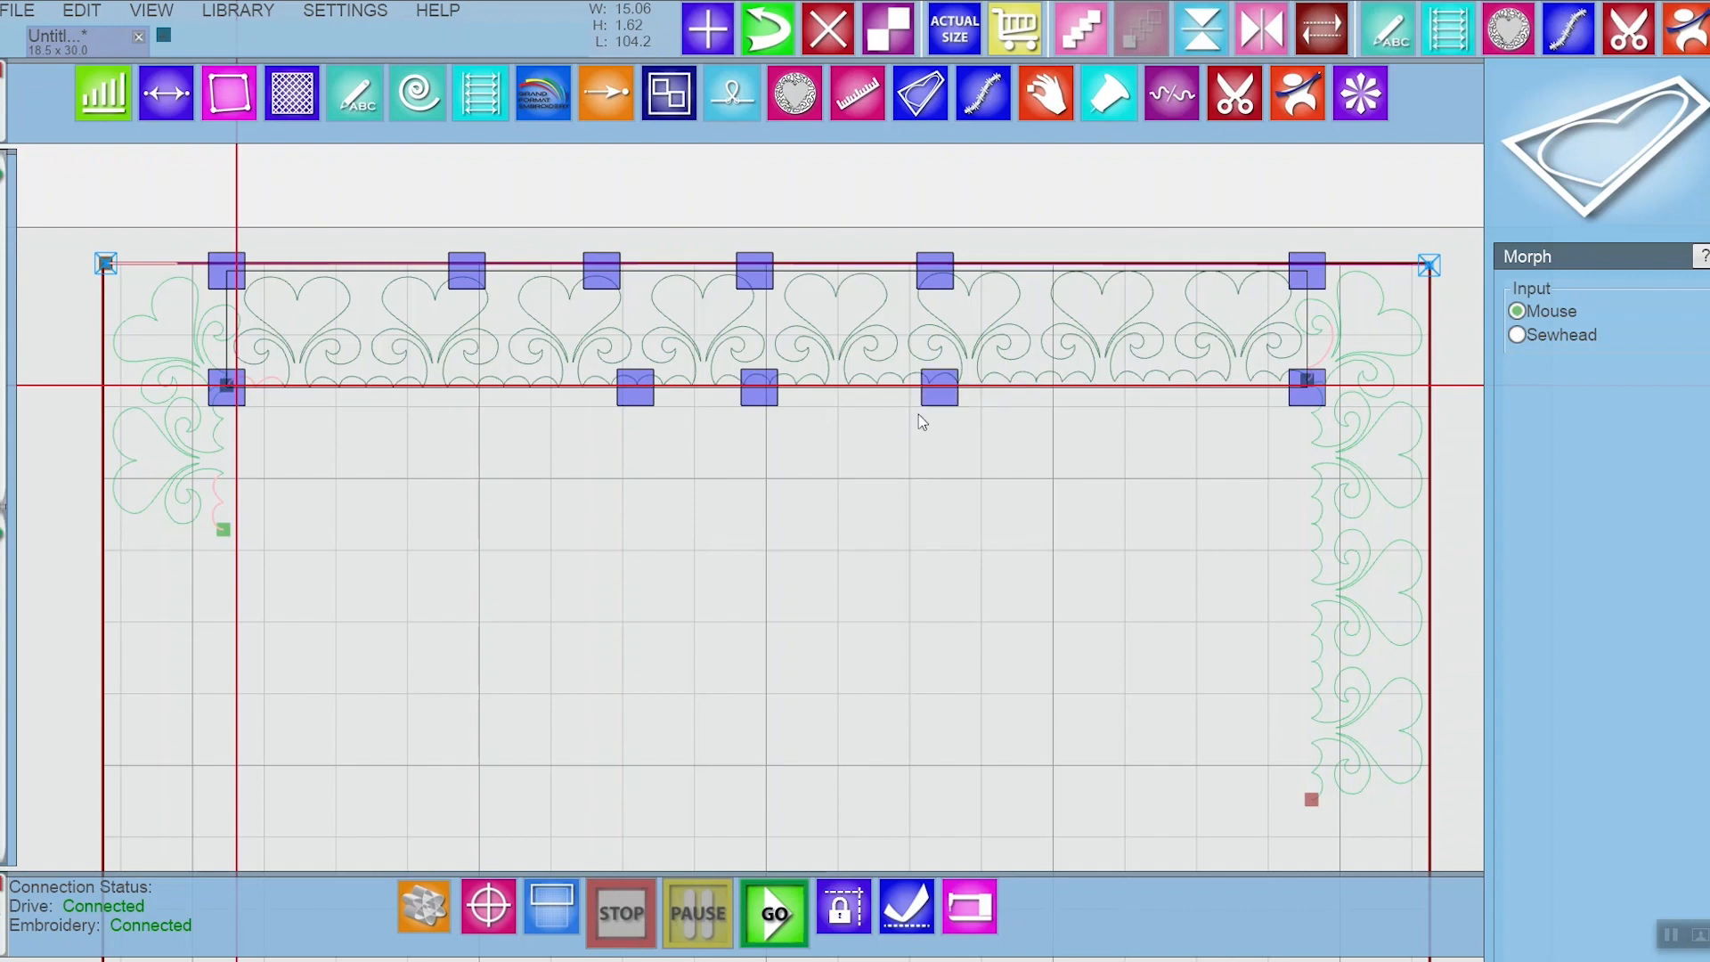
pyautogui.moveTo(761, 314)
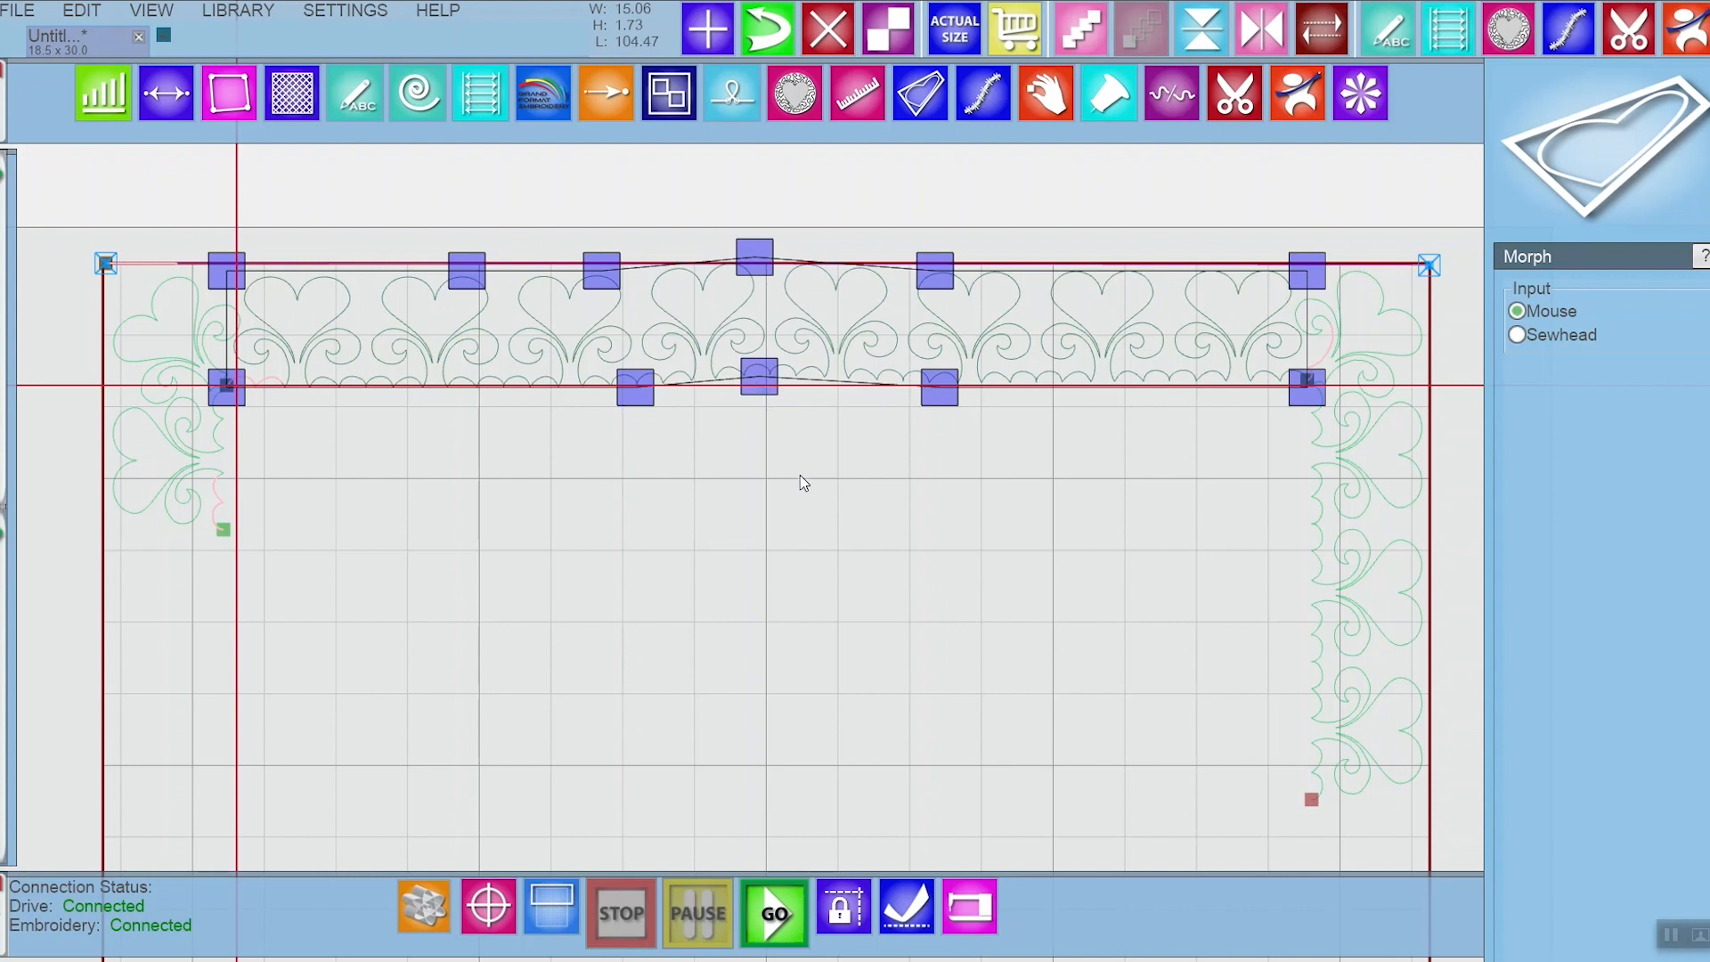
pyautogui.moveTo(1063, 622)
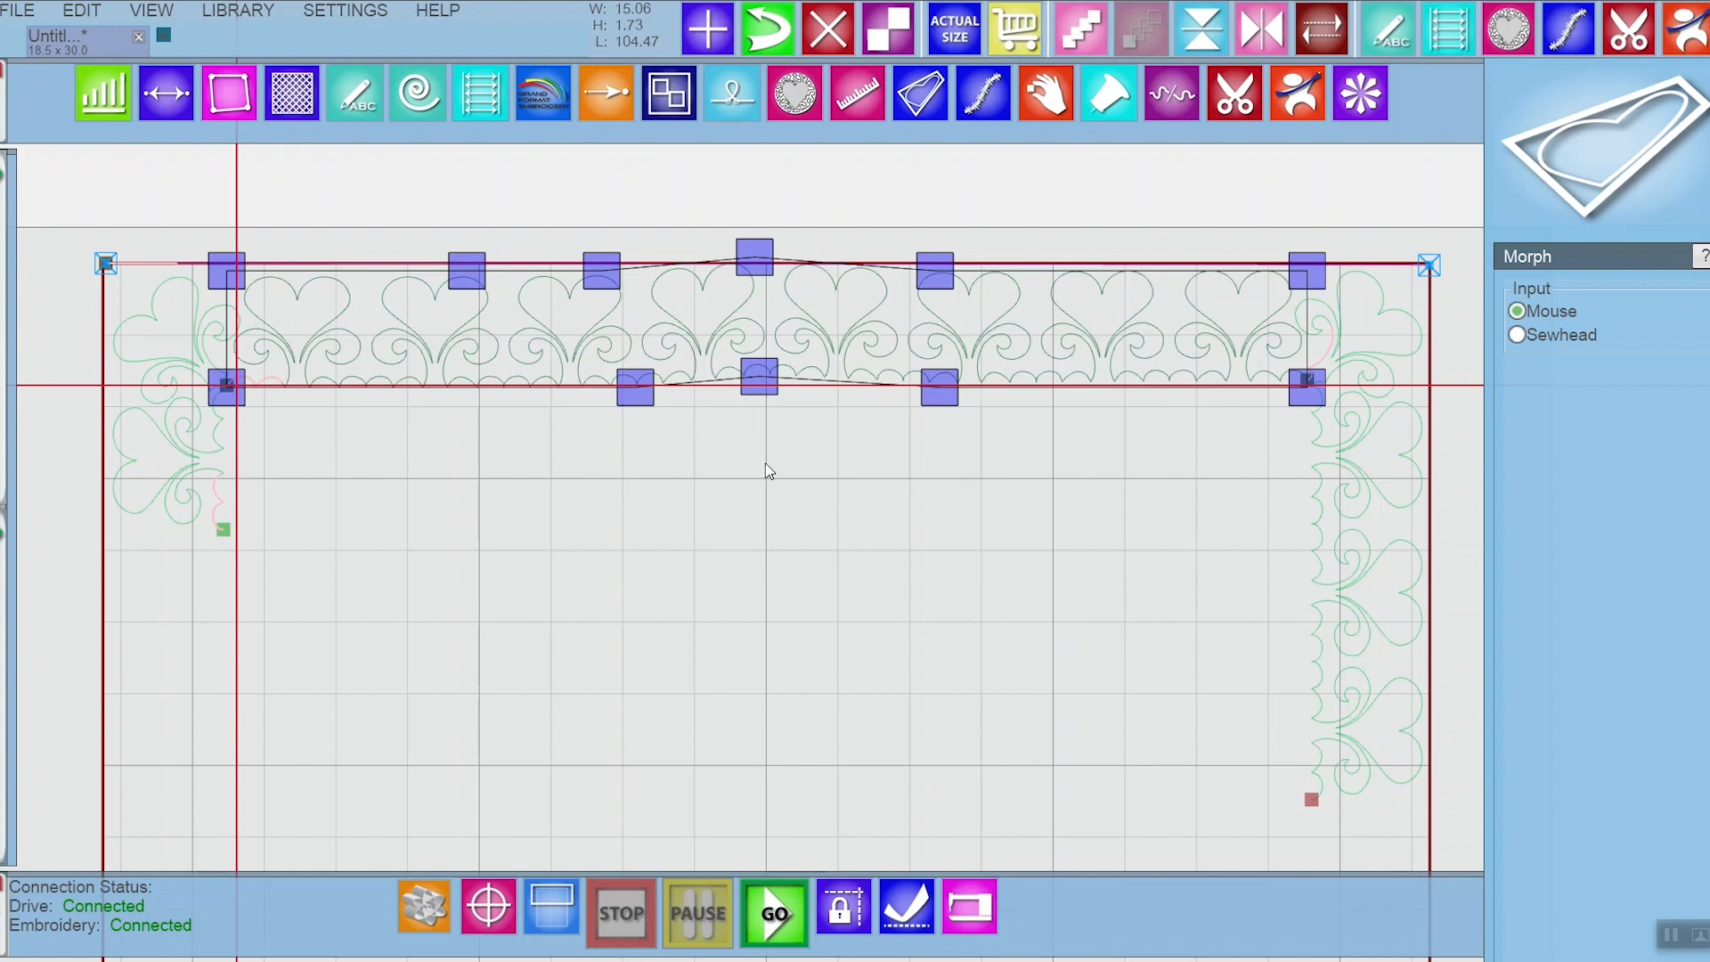
pyautogui.moveTo(914, 654)
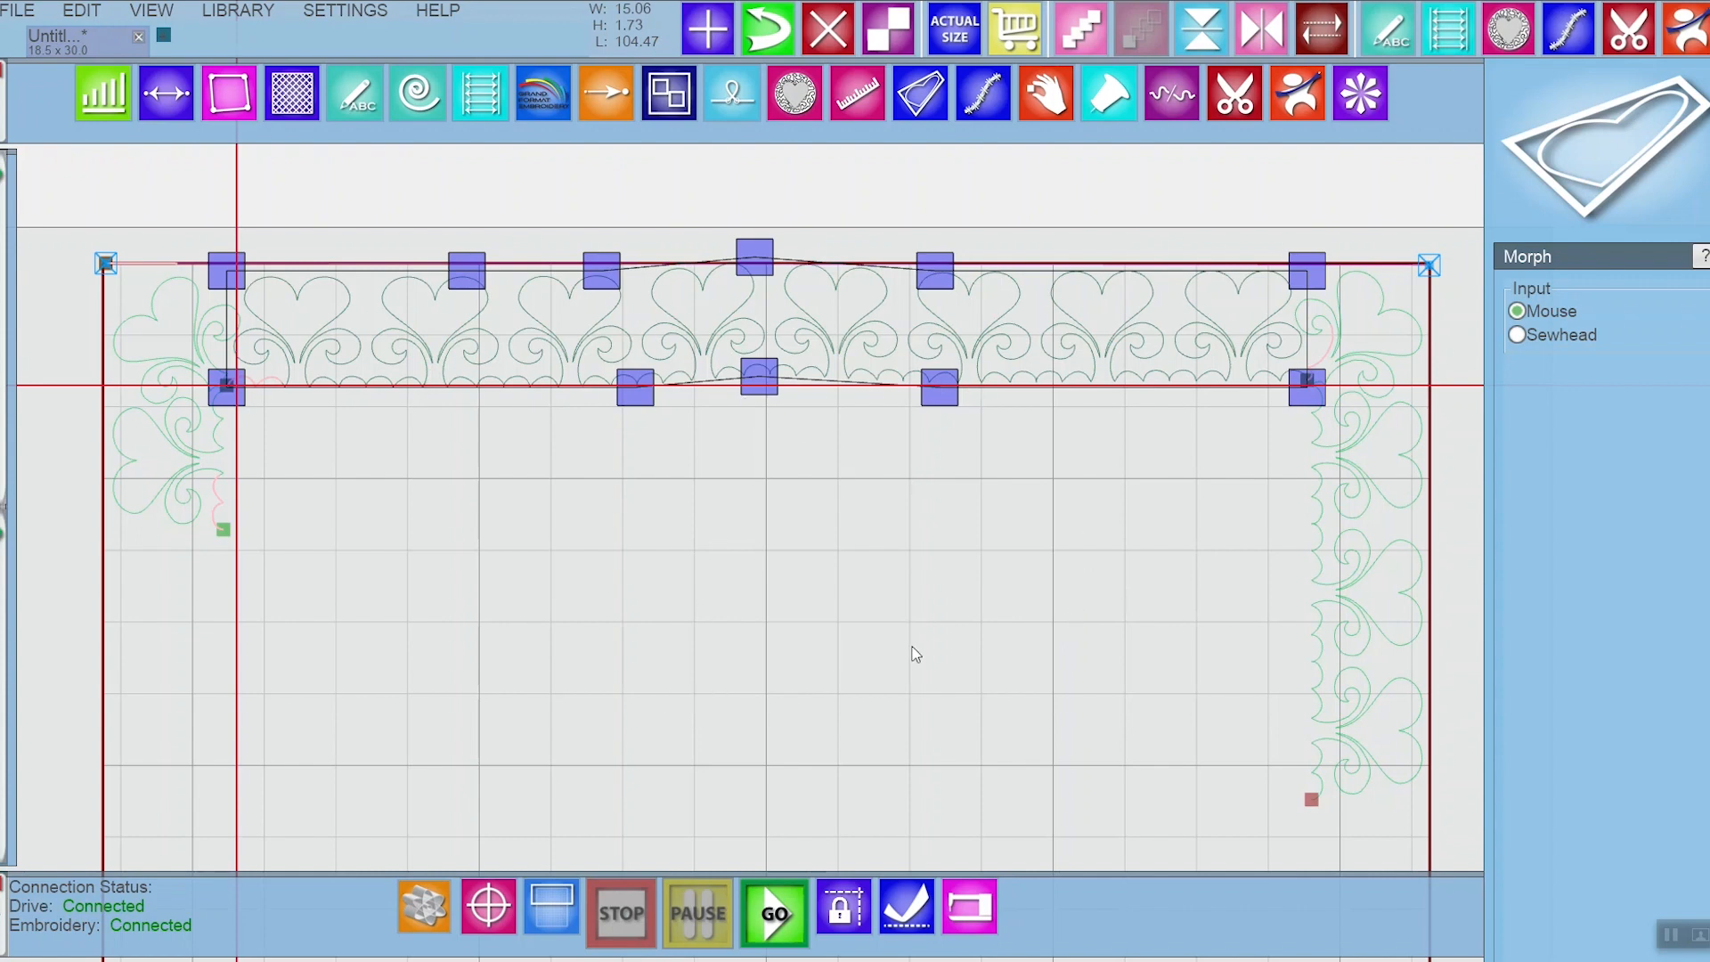